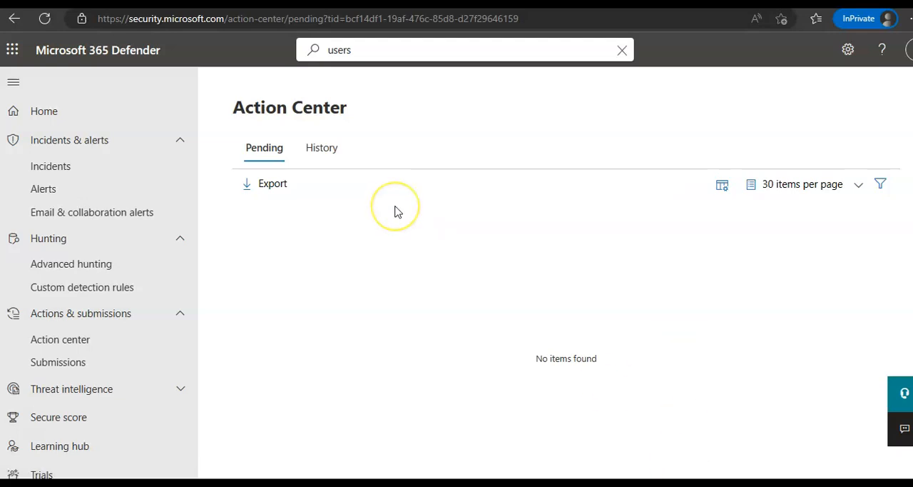
pyautogui.moveTo(260, 374)
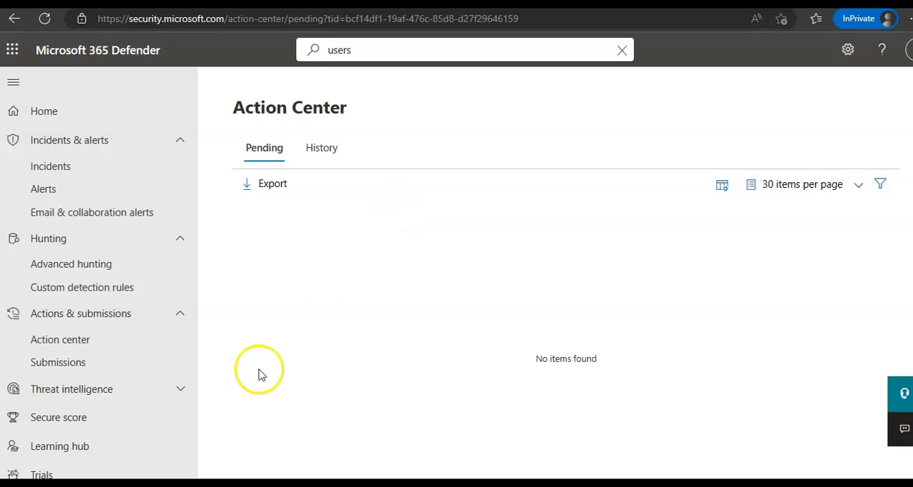
pyautogui.moveTo(286, 326)
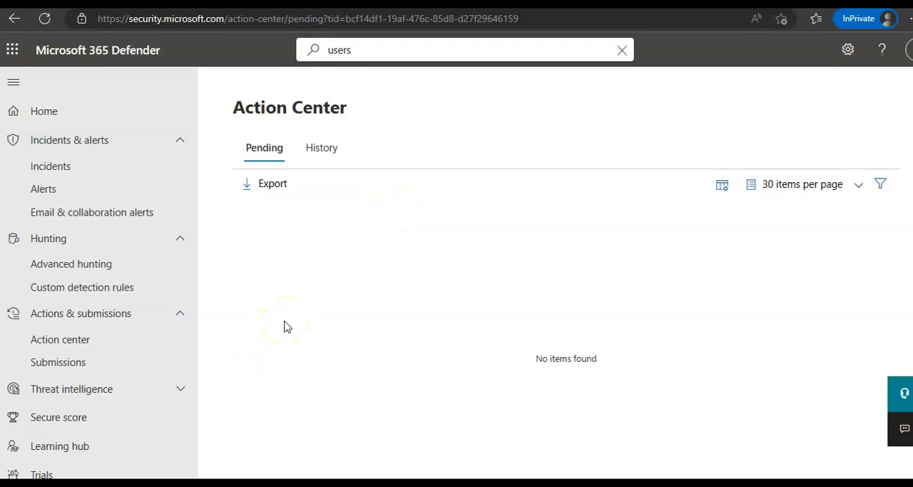